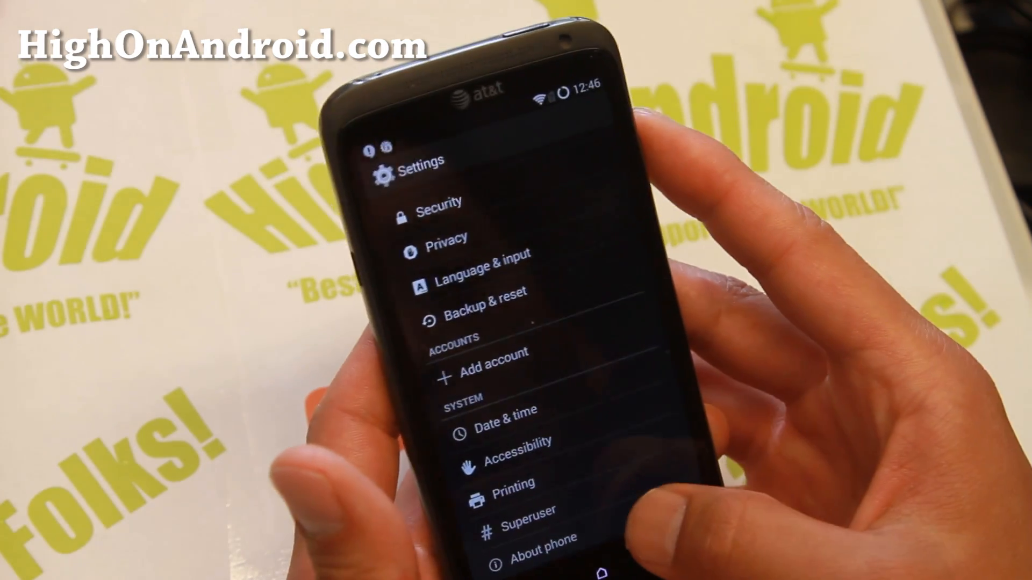
Tap Build number under About phone repeatedly to unlock Developer options.
left_click(531, 537)
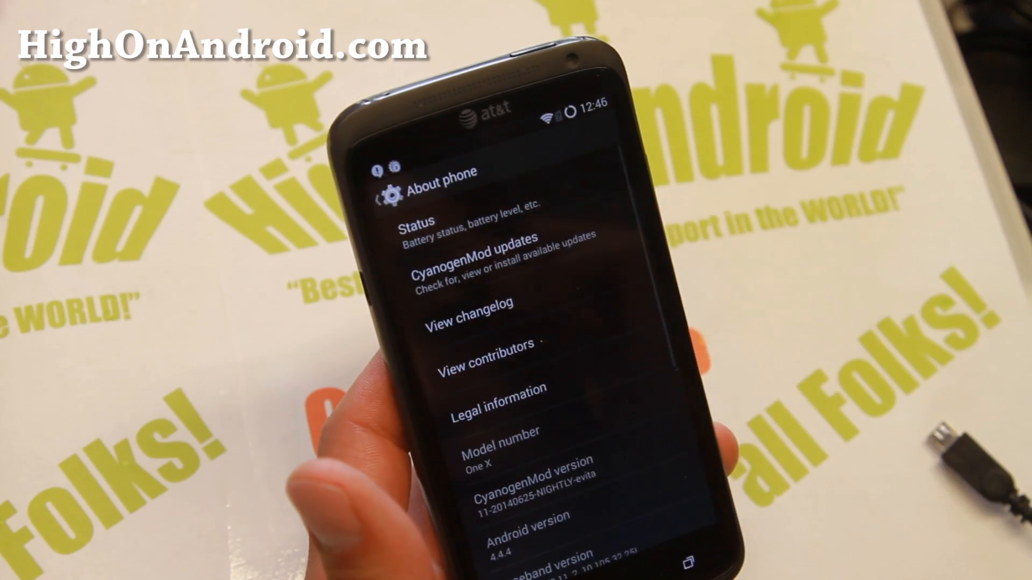
scroll("down", 3)
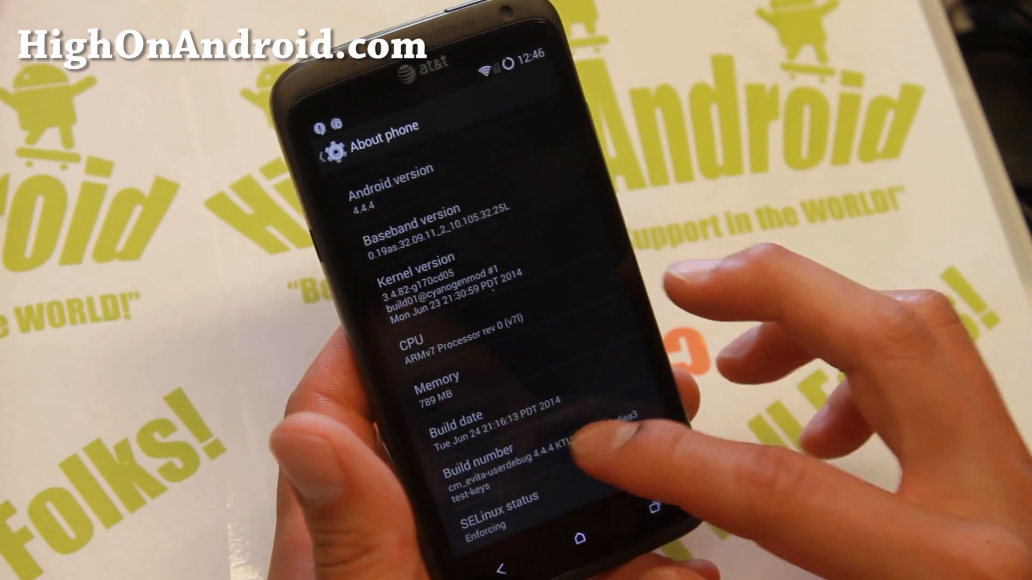
left_click(493, 458)
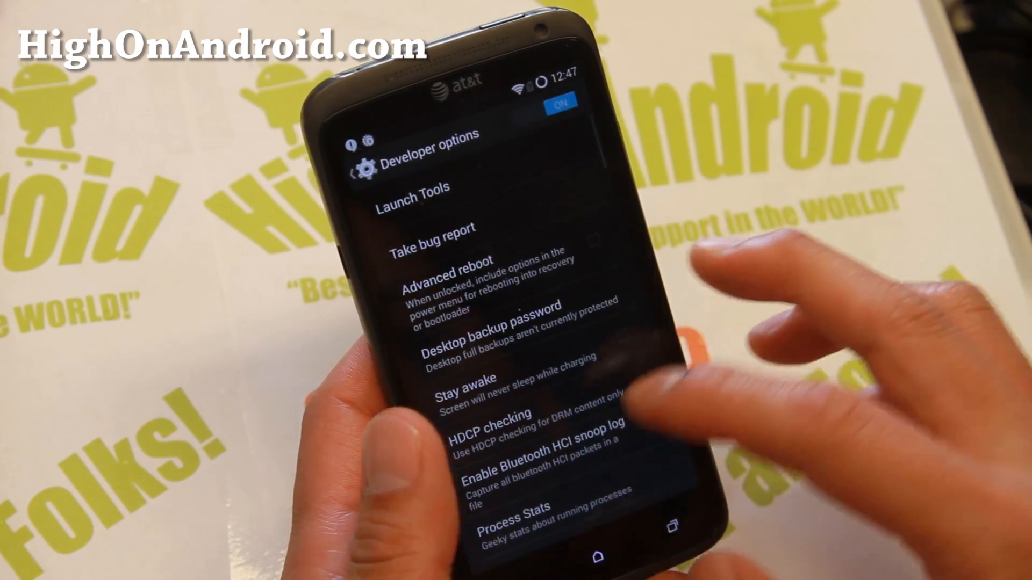
scroll("down", 3)
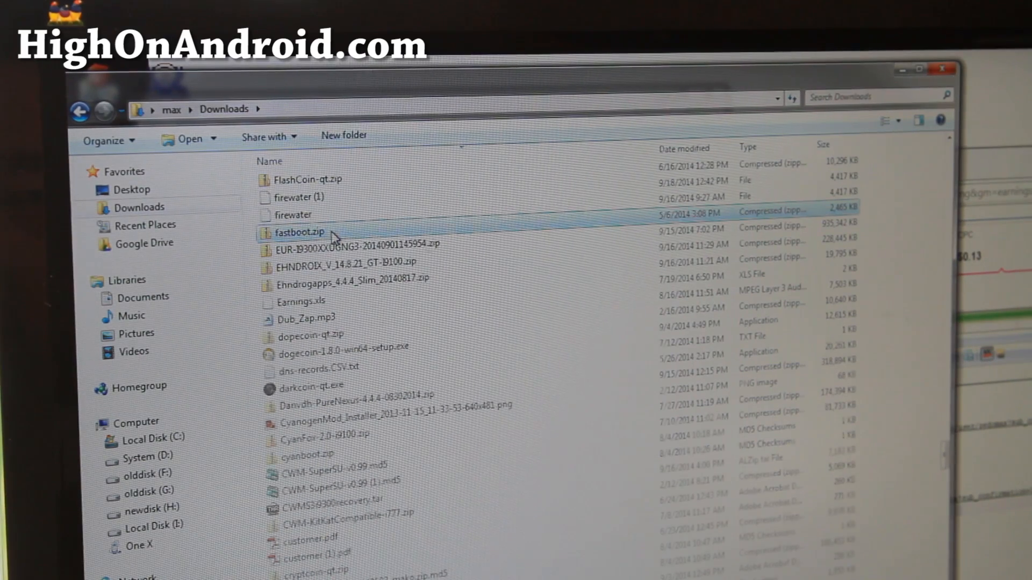
Browse Downloads and open the extracted fastboot folder.
double_click(299, 233)
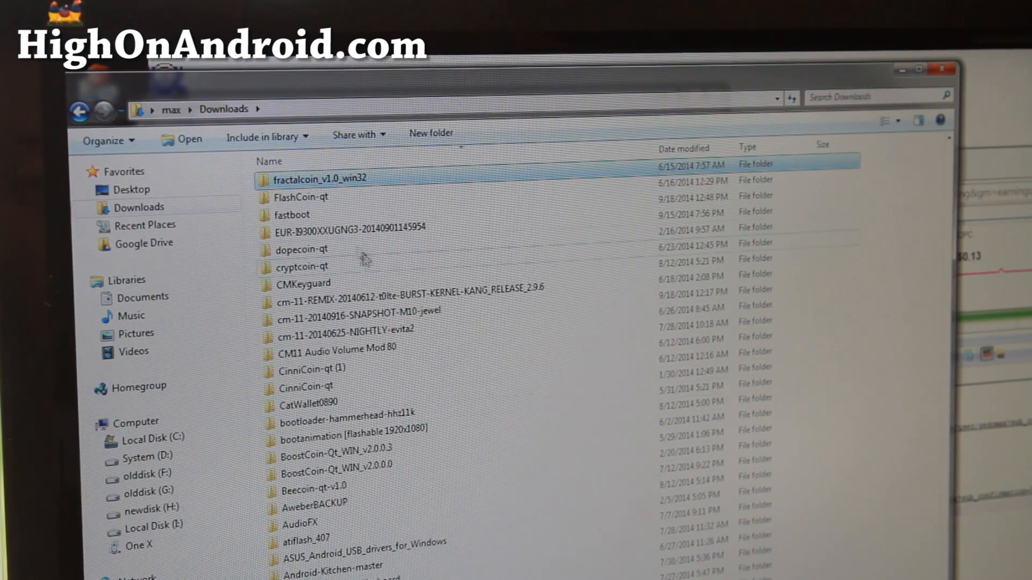
double_click(294, 215)
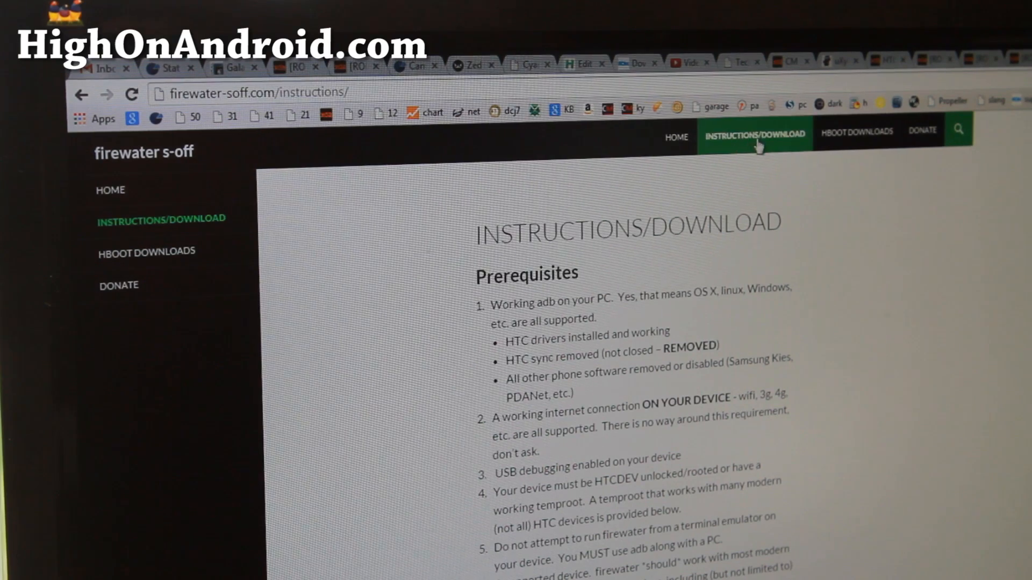
Scroll through the prerequisites list on the firewater instructions page.
scroll("down", 3)
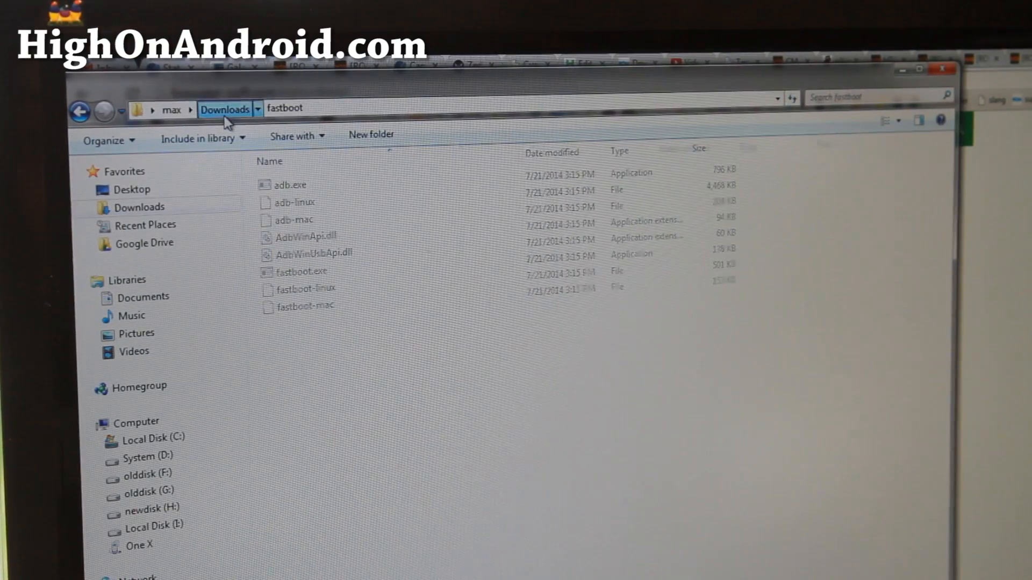
Copy the firewater file from Downloads into the fastboot folder.
left_click(225, 109)
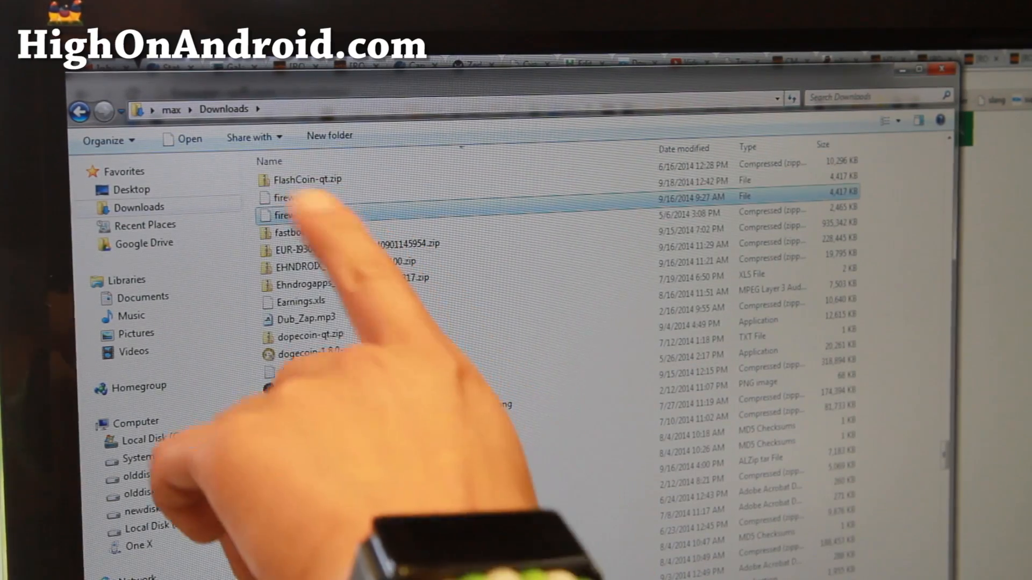
right_click(289, 214)
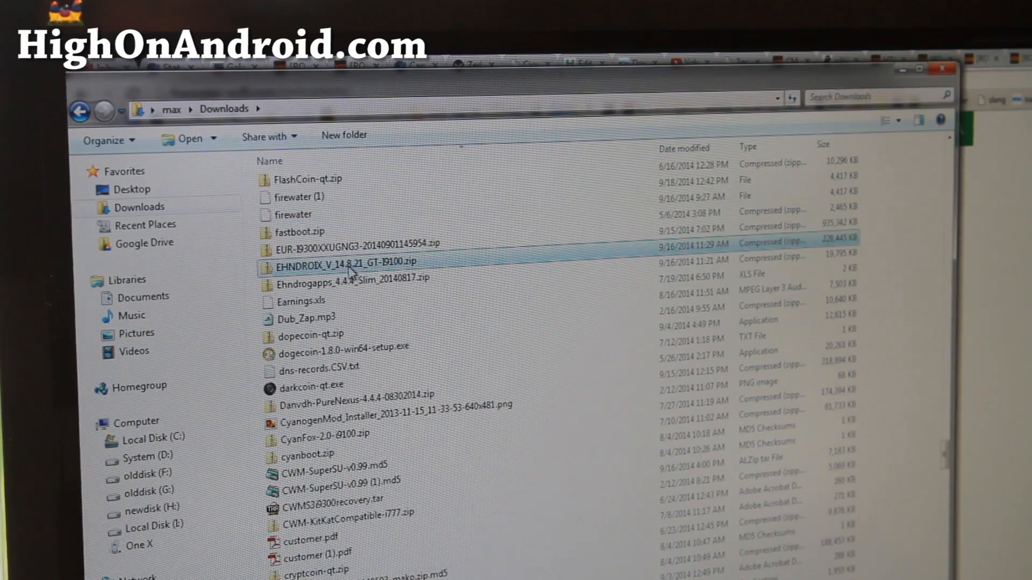
double_click(298, 232)
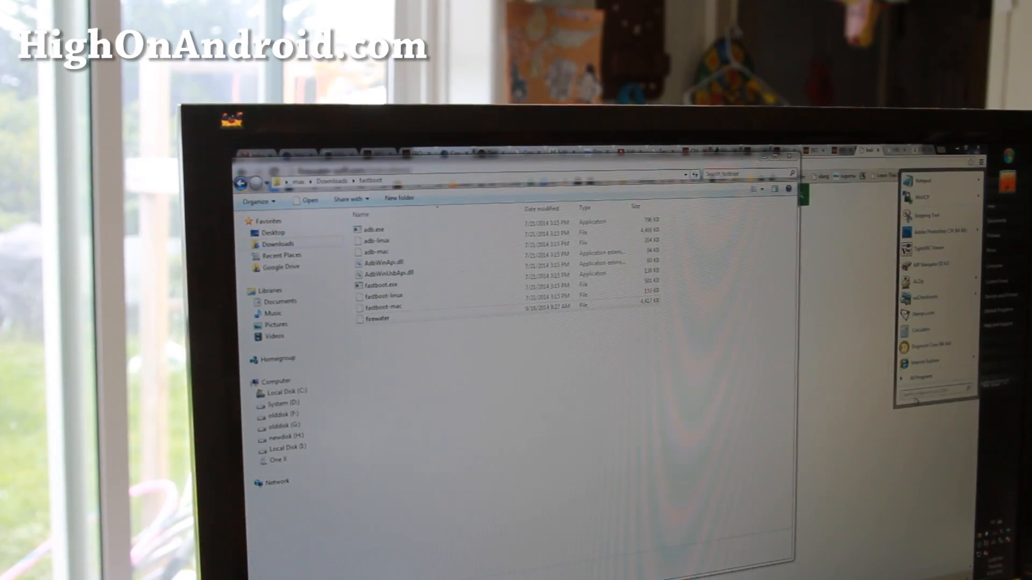
left_click(913, 402)
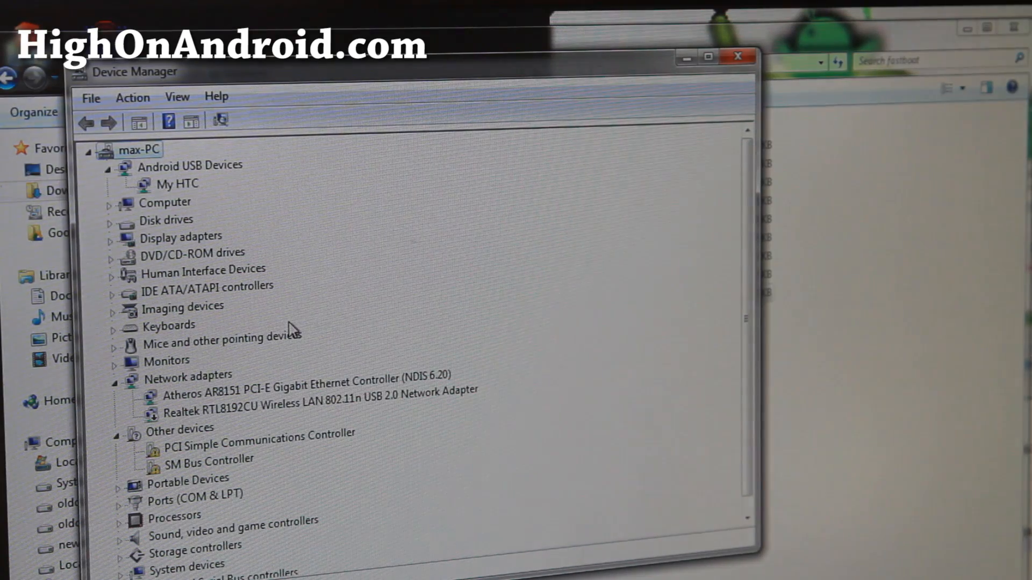
Select My HTC under Android USB Devices in Device Manager.
left_click(176, 184)
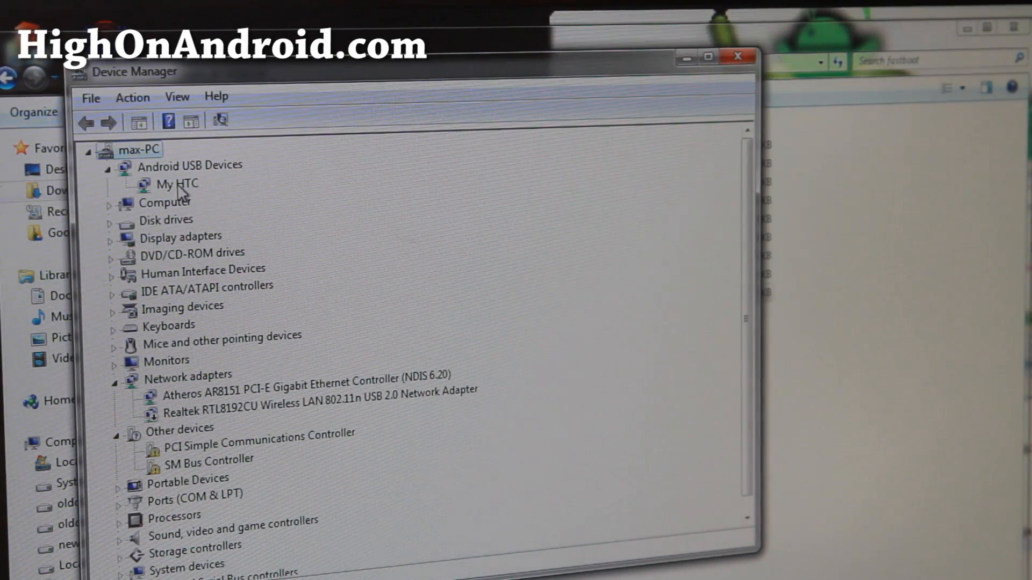
left_click(176, 185)
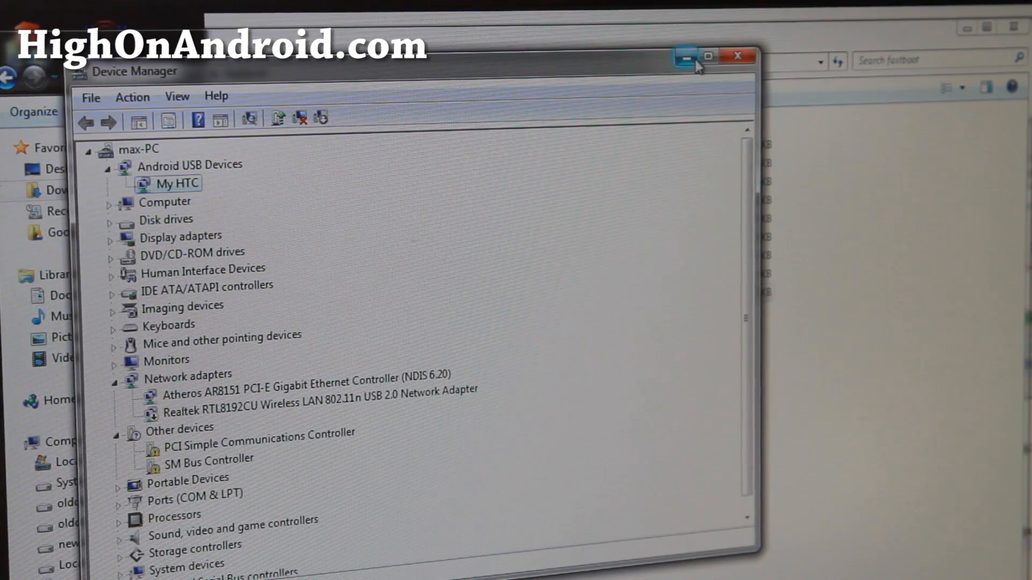
mouse_move(678, 57)
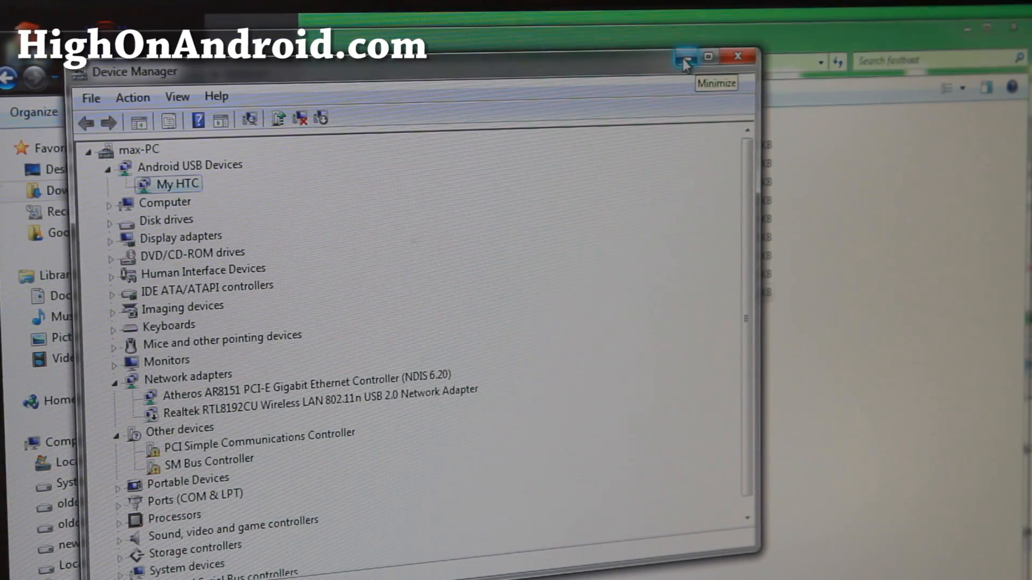
Minimize Device Manager and change Command Prompt into Downloads\fastboot.
left_click(684, 56)
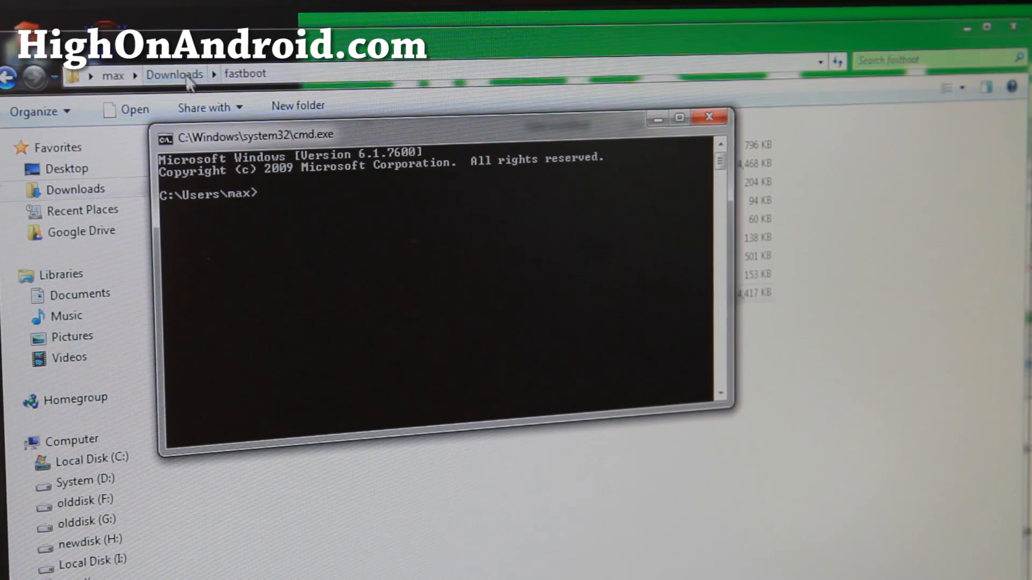
type("cd DO")
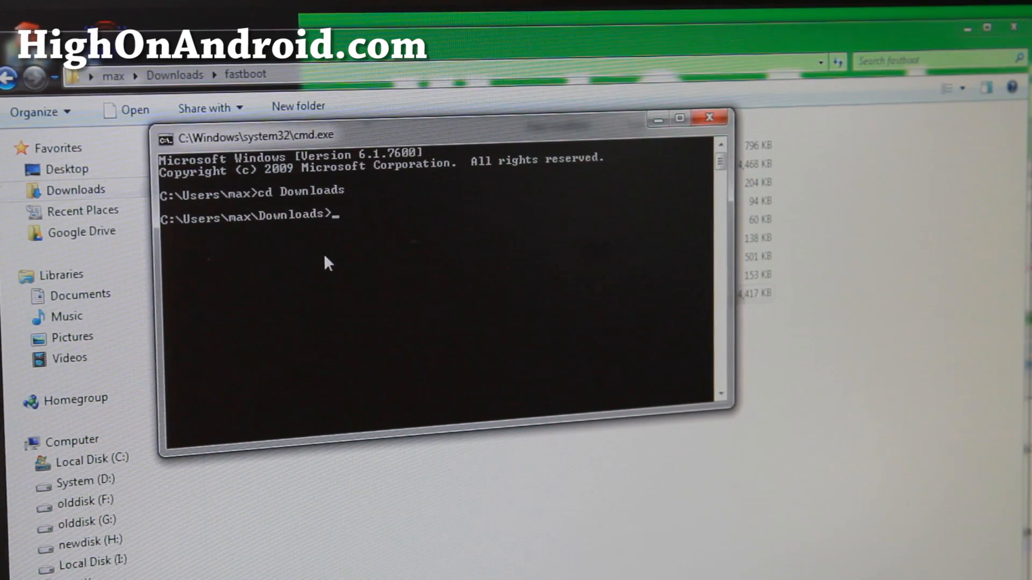
type("cd fastboot")
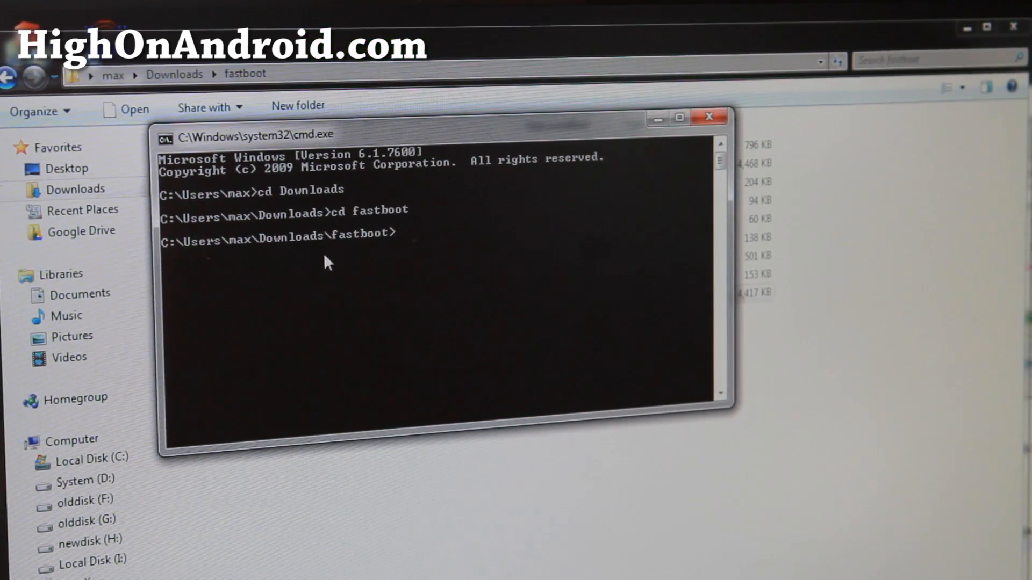
type("ad")
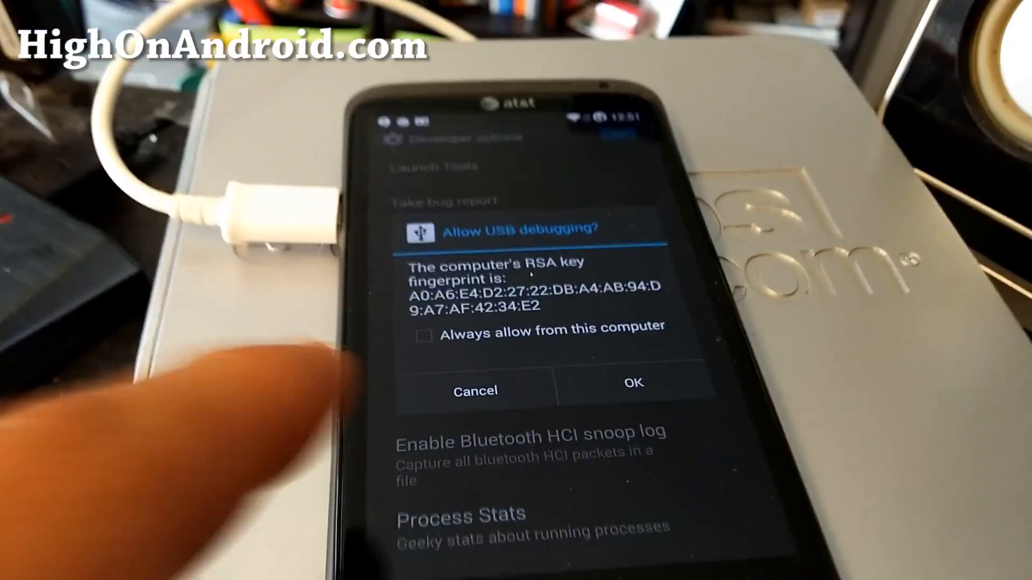
Approve the Allow USB debugging prompt on the phone.
left_click(631, 382)
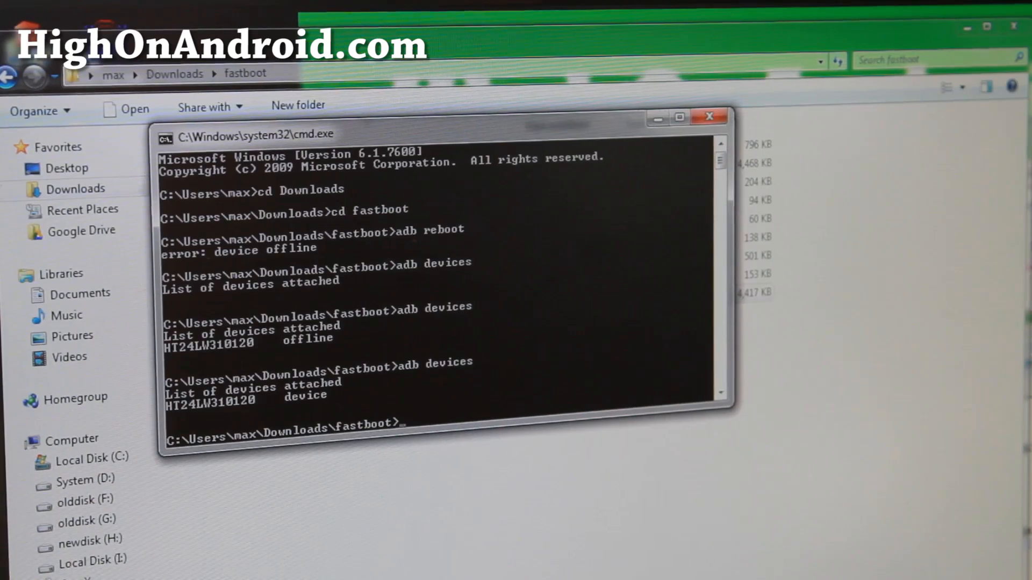
Check adb devices, push firewater to /data/local/tmp, then open adb shell and try su.
type("adb reboot")
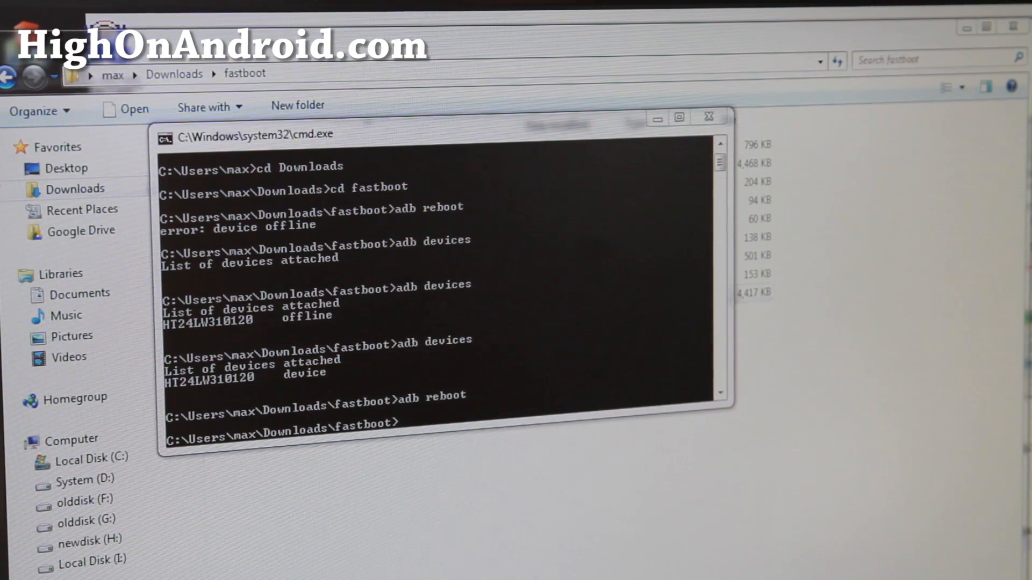
type("adb wait-for-device push firewater /data/local/tmp")
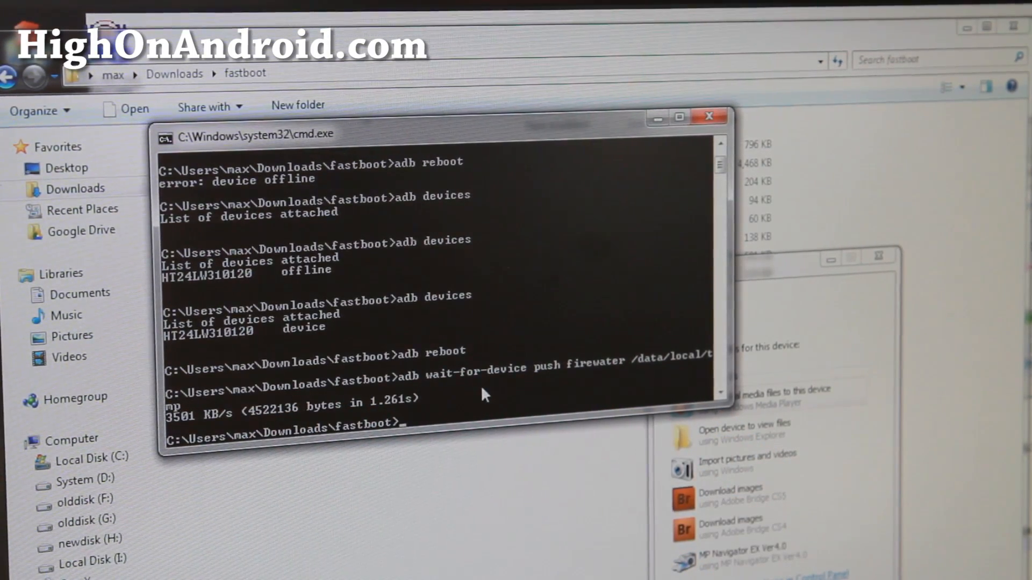
type("adb shell")
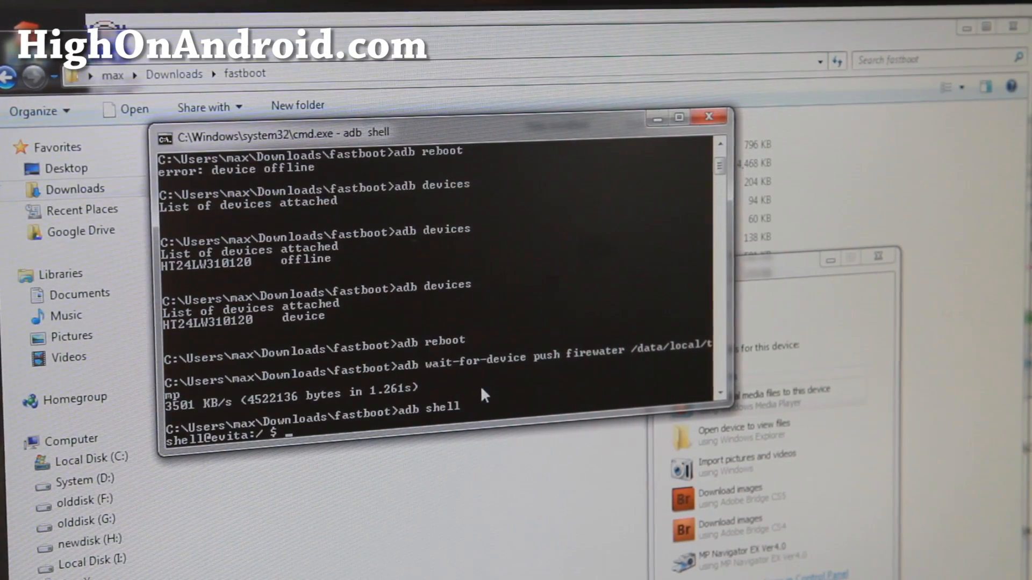
type("su")
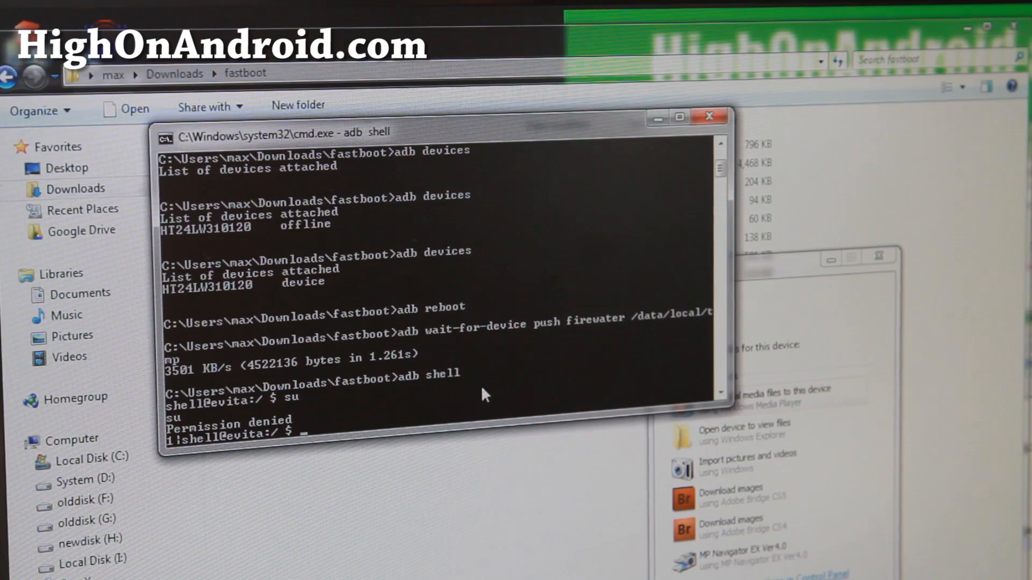
type("su")
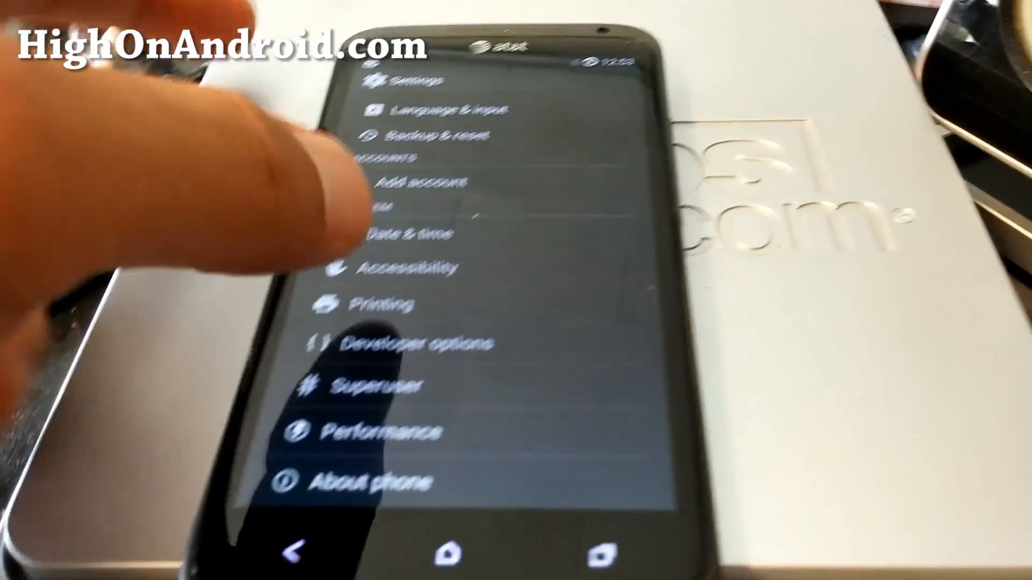
Open the Root access setting in Developer options, currently set to Apps only.
left_click(408, 343)
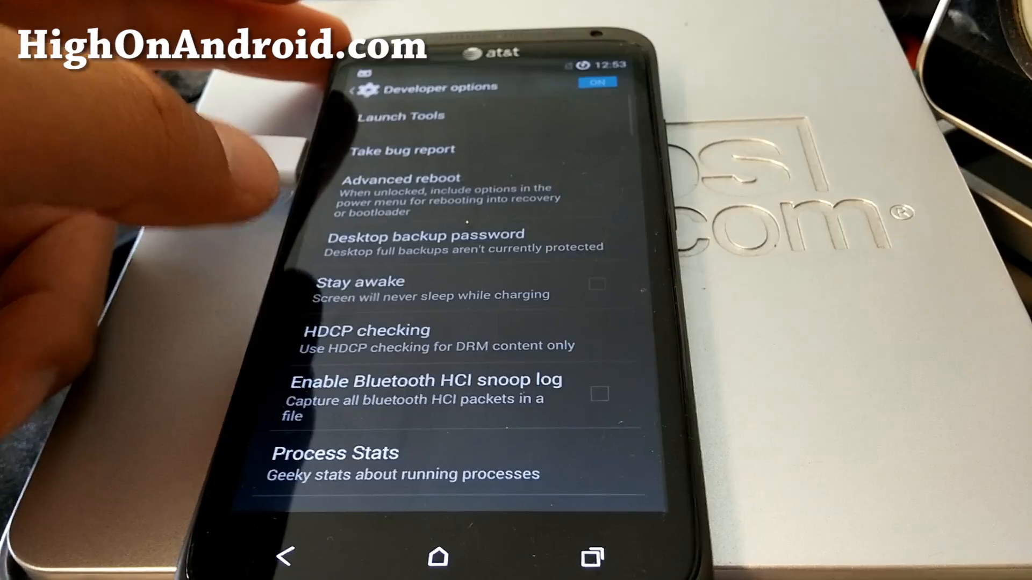
scroll("down", 3)
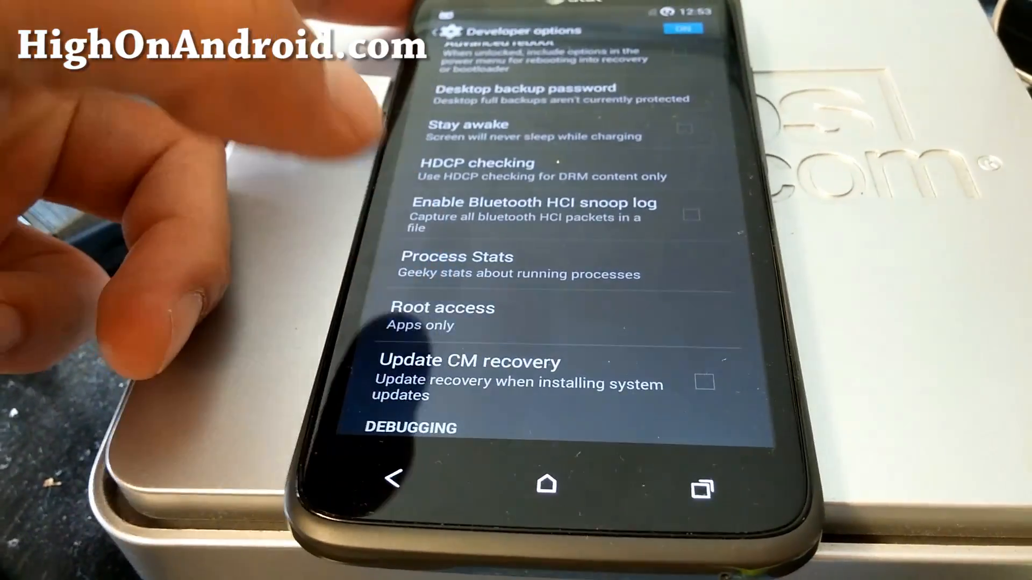
left_click(442, 316)
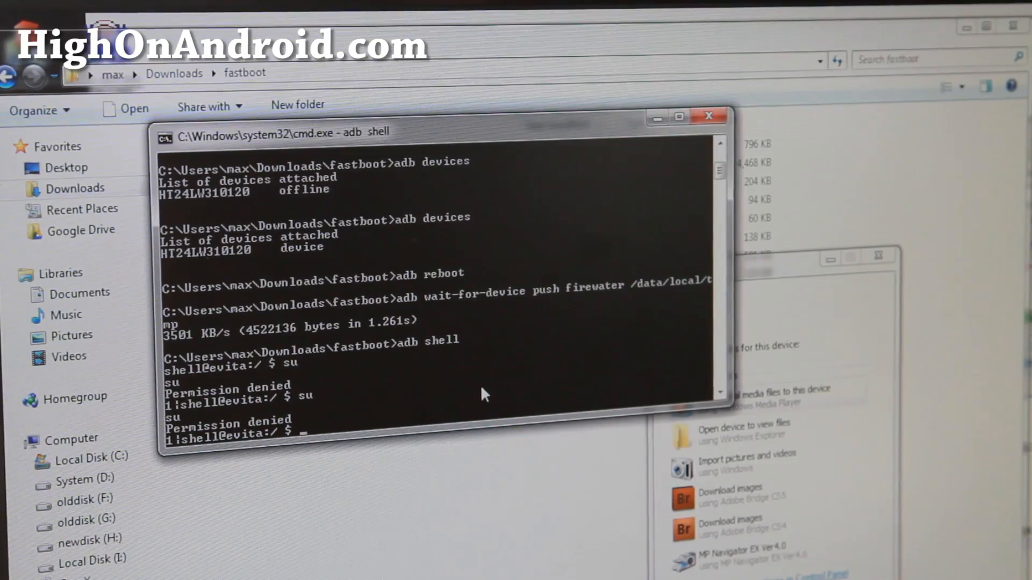
Gain root with su, launch /data/local/tmp/firewater, and start answering Yes.
type("su")
type("chmod 755 ")
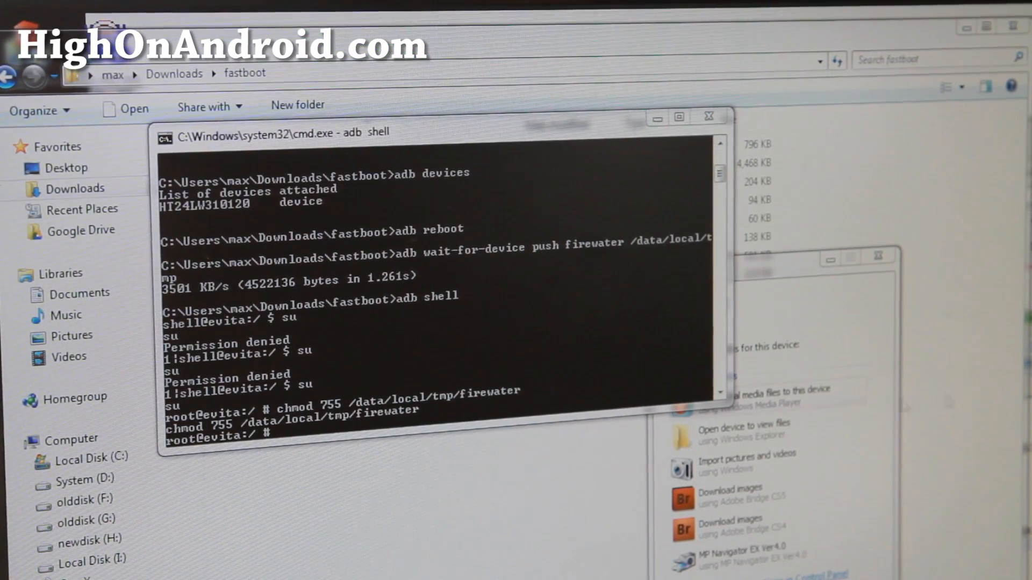
type("/data/local/tmp/firewater")
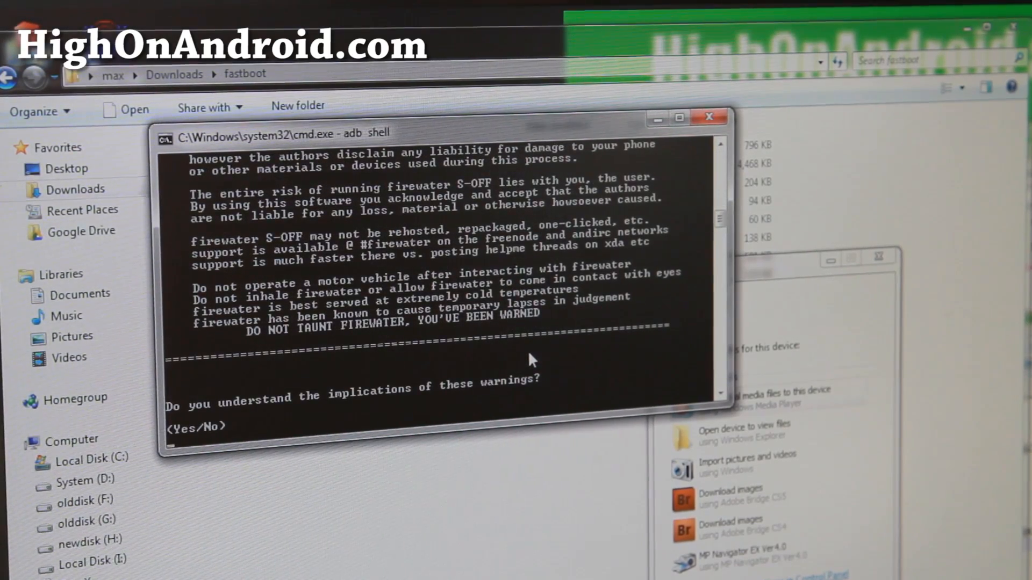
type("Ye")
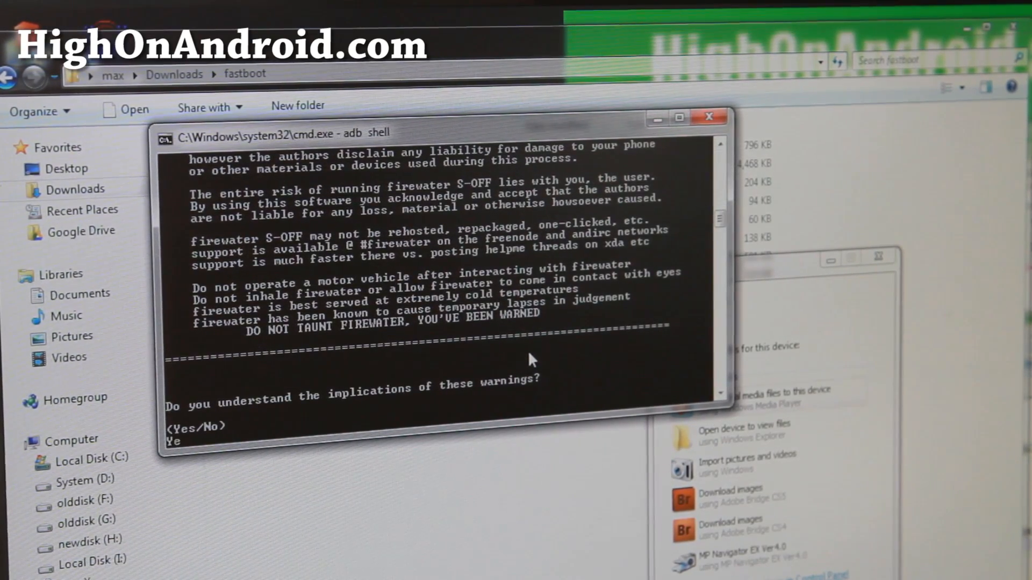